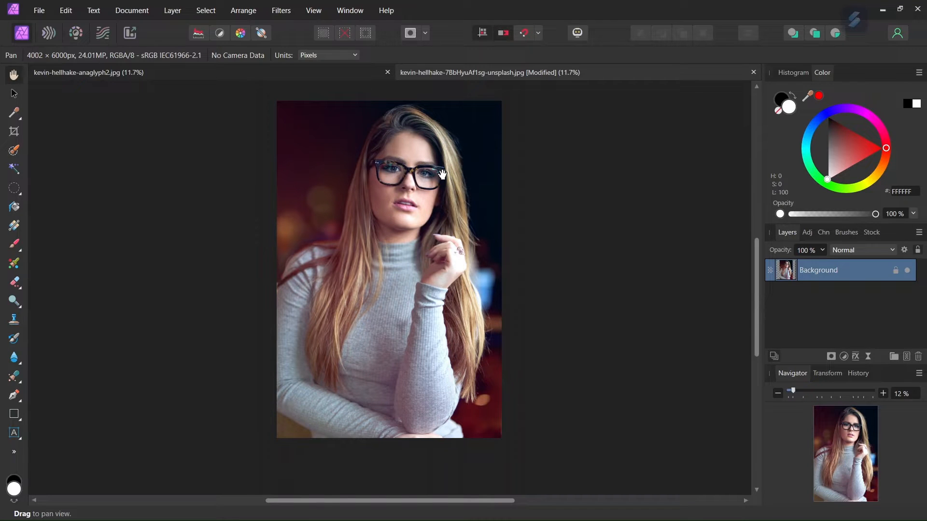
pyautogui.moveTo(448, 174)
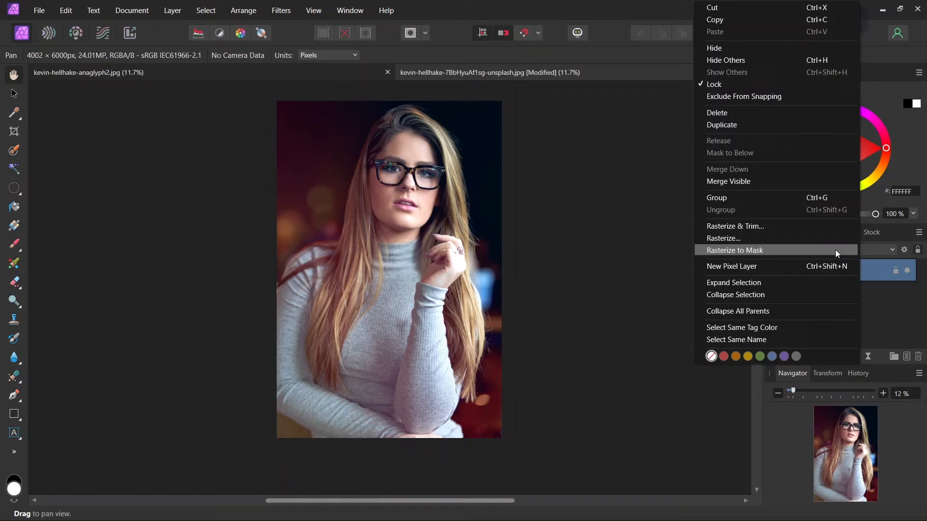
# Duplicate the Background portrait layer and rename the copies Cyan (top) and Red (bottom)
pyautogui.click(731, 266)
pyautogui.write('Cy')
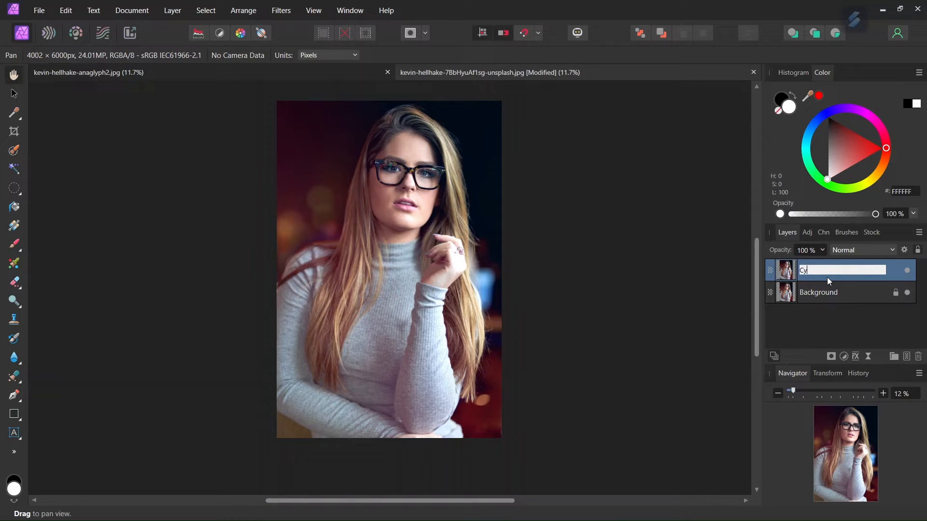
pyautogui.click(818, 292)
pyautogui.write('Red')
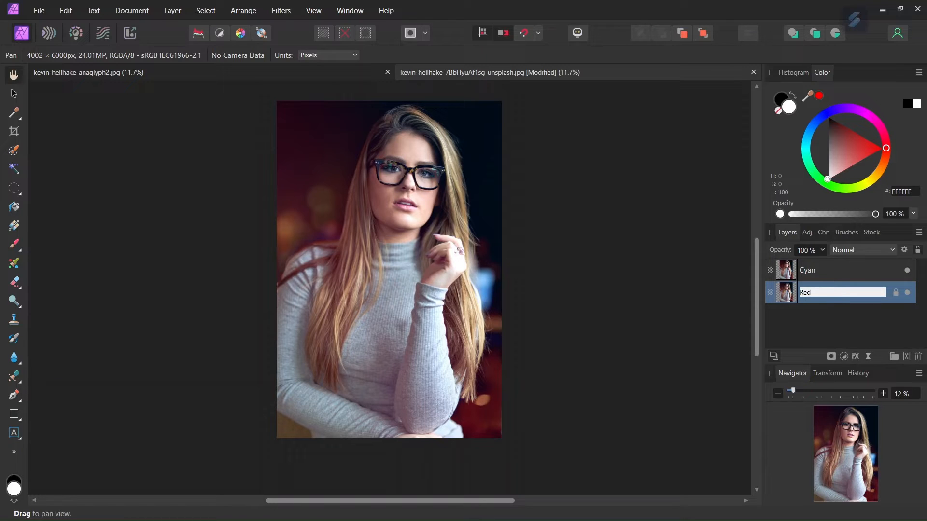
pyautogui.click(827, 270)
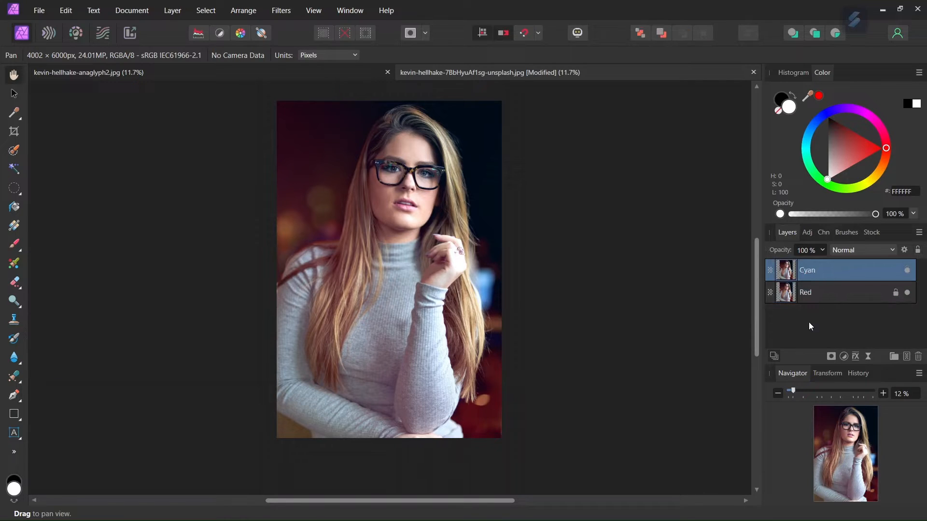
# Add a Channel Mixer to Cyan with the Red output's red slider at 0%, nested inside the layer
pyautogui.click(843, 356)
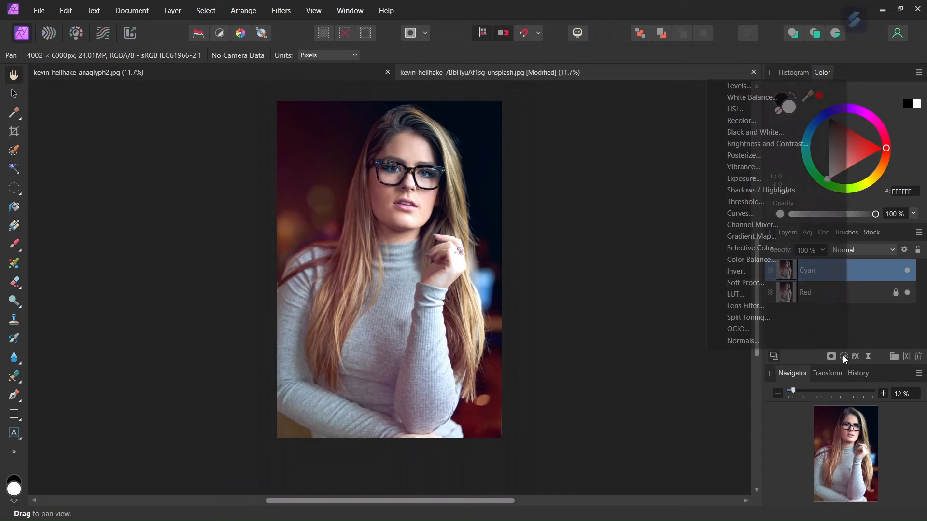
pyautogui.click(752, 224)
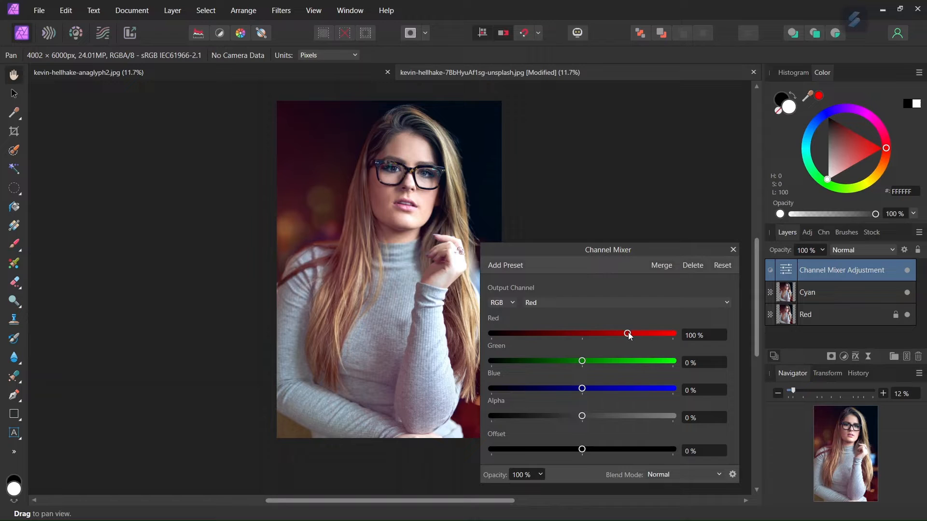
pyautogui.moveTo(626, 334); pyautogui.dragTo(581, 333)
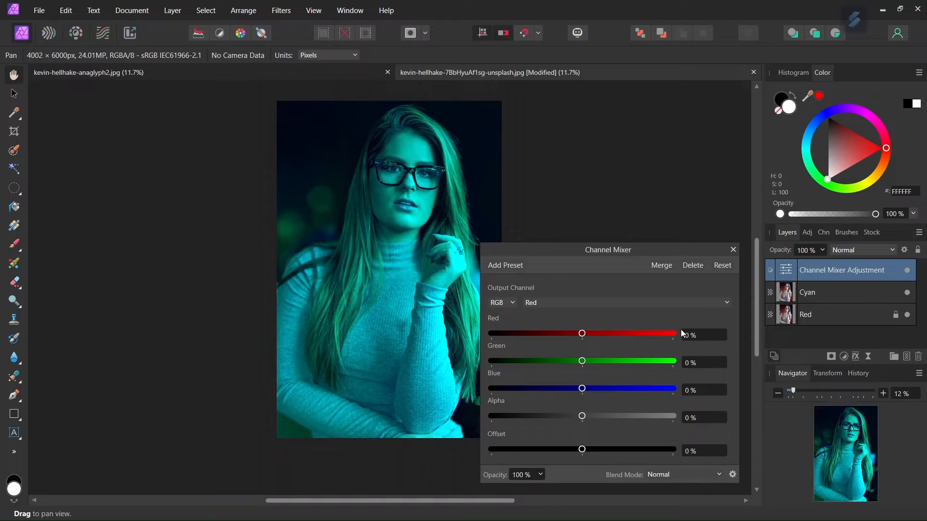
pyautogui.click(732, 249)
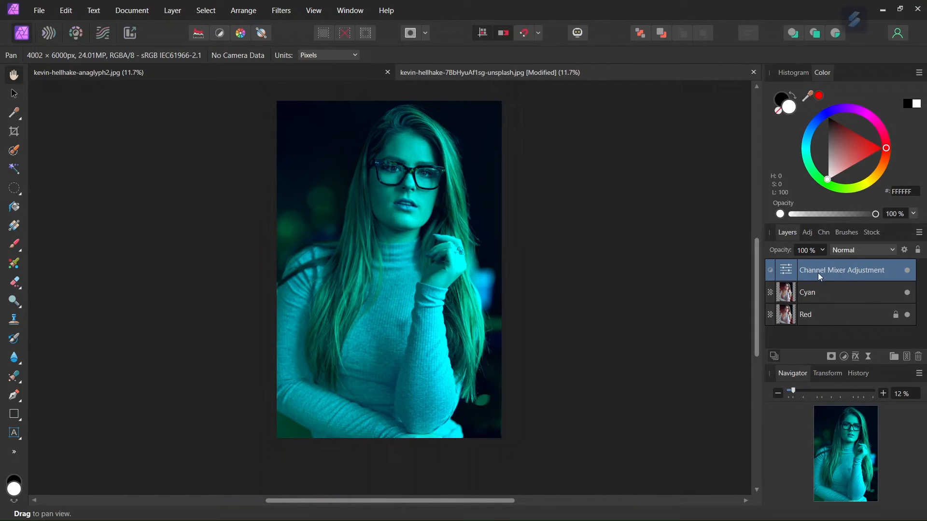
pyautogui.rightClick(841, 270)
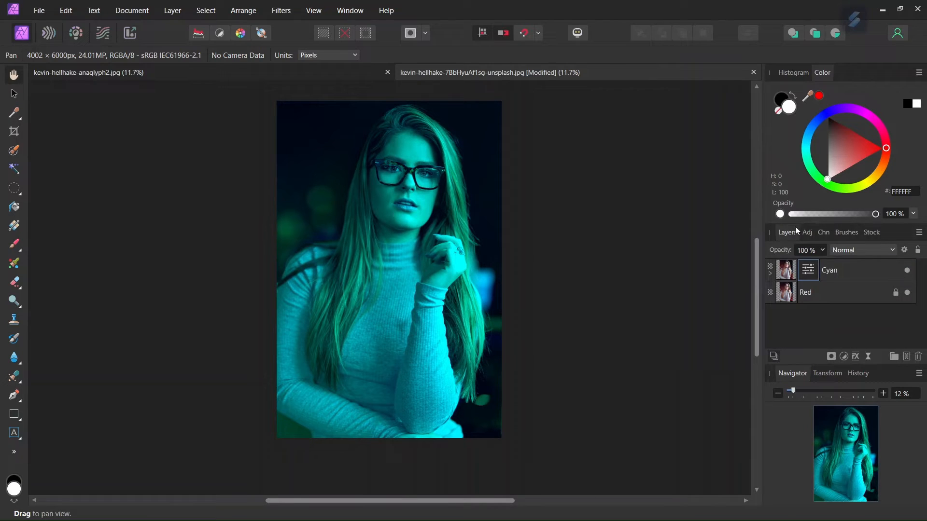
pyautogui.moveTo(807, 292)
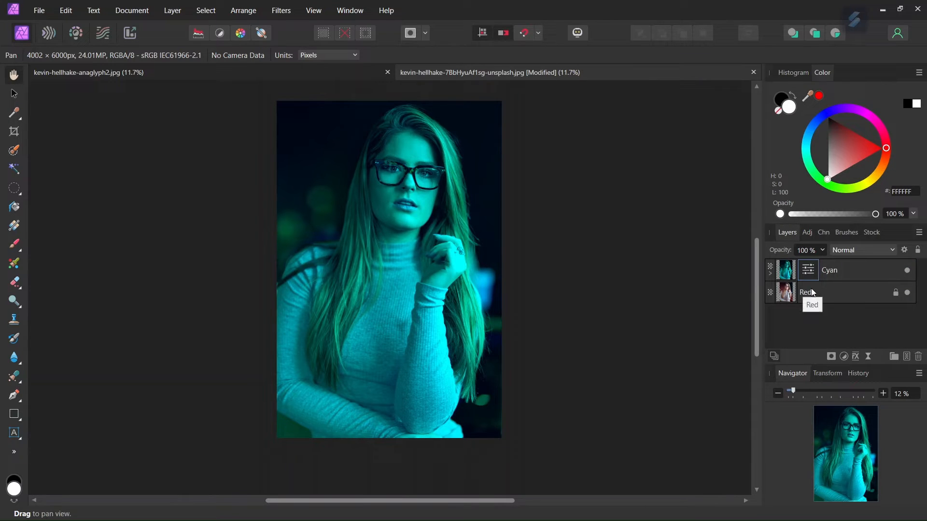
# Add a Channel Mixer to Red with Green and Blue outputs at 0%, nested inside the layer
pyautogui.click(805, 292)
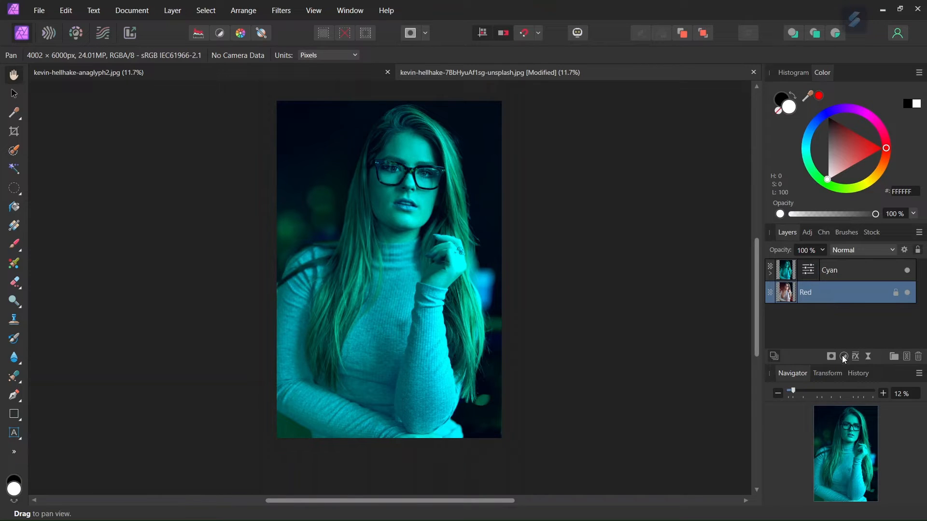
pyautogui.click(844, 355)
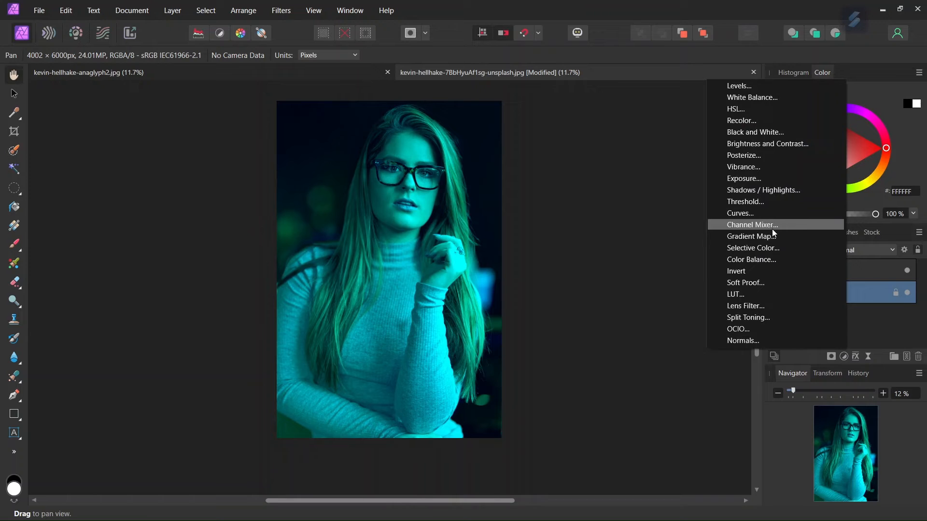
pyautogui.click(752, 225)
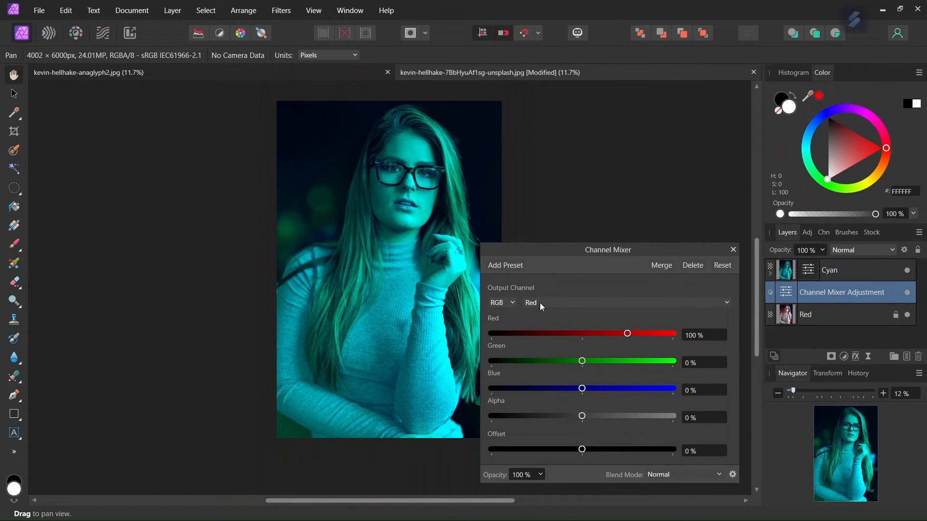
pyautogui.click(624, 302)
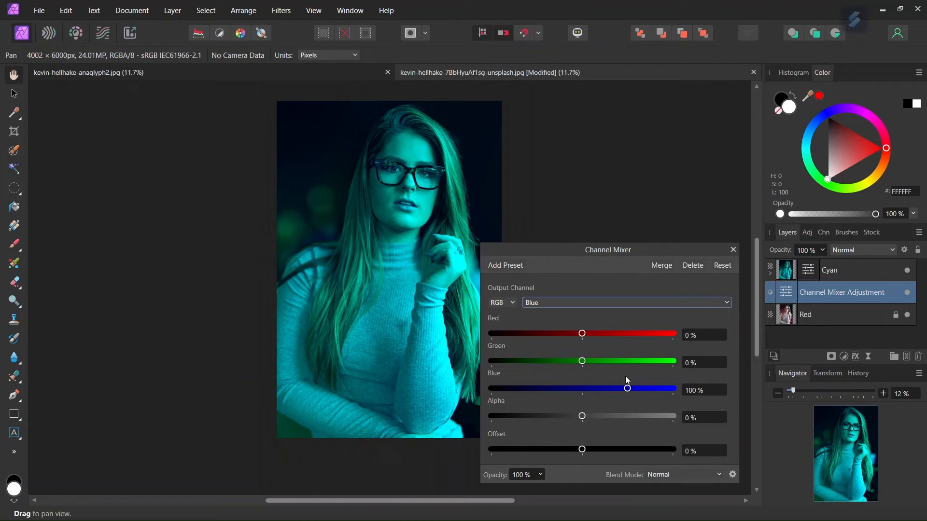
pyautogui.moveTo(627, 388); pyautogui.dragTo(581, 388)
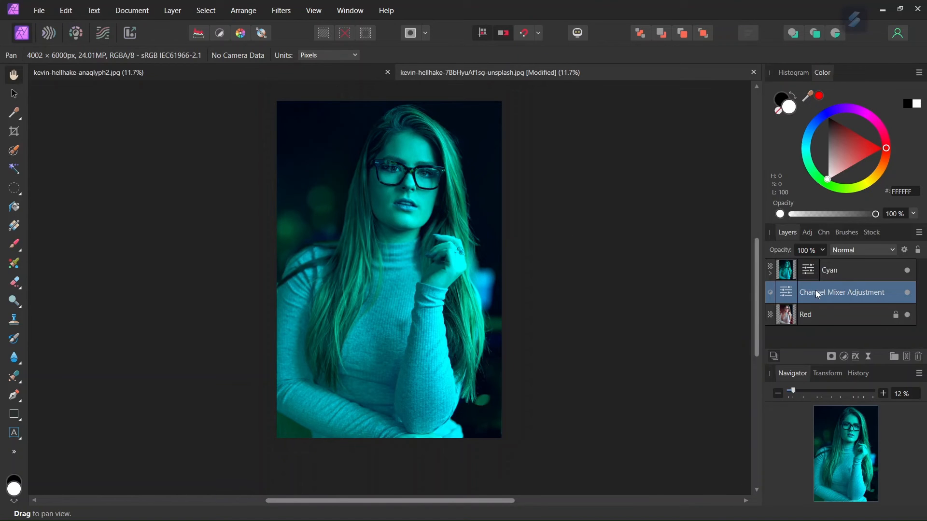
pyautogui.rightClick(843, 292)
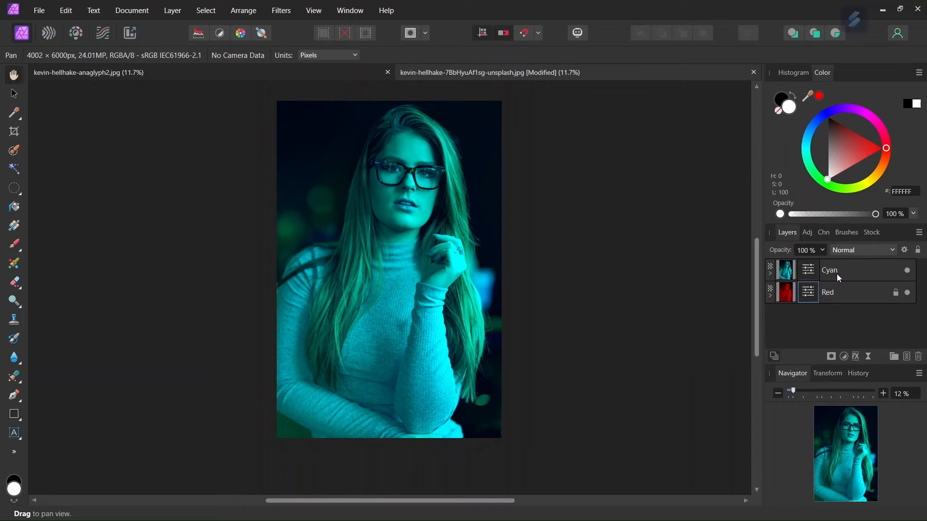
# Set the Cyan layer's blend mode to Difference so the portrait's colors recombine
pyautogui.click(845, 270)
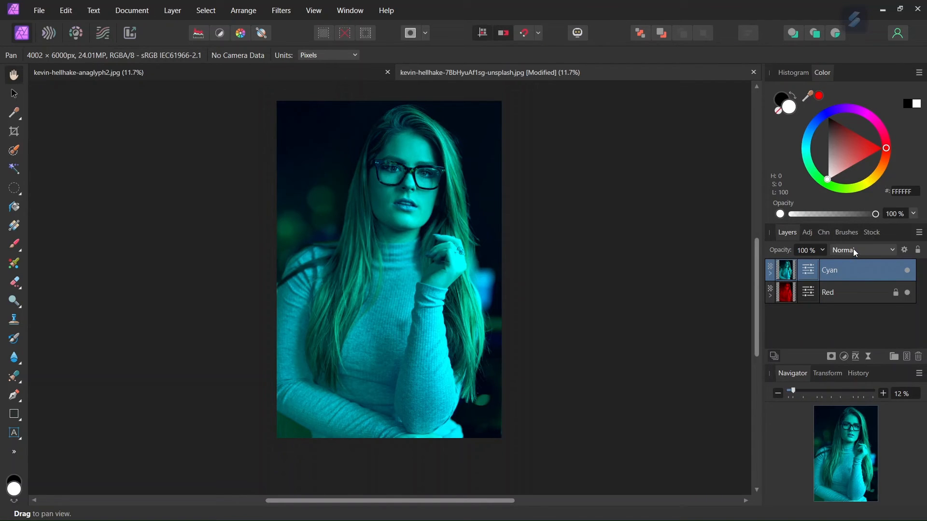
pyautogui.click(863, 249)
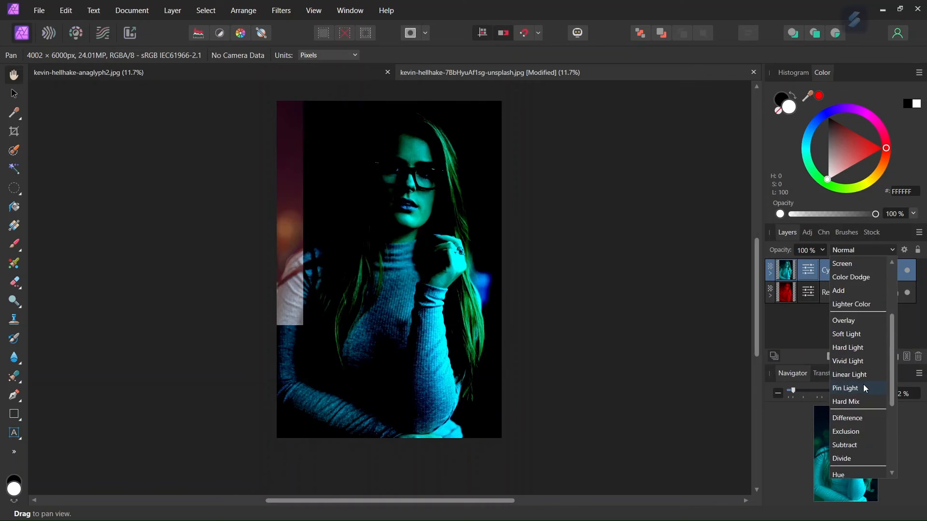
pyautogui.click(847, 418)
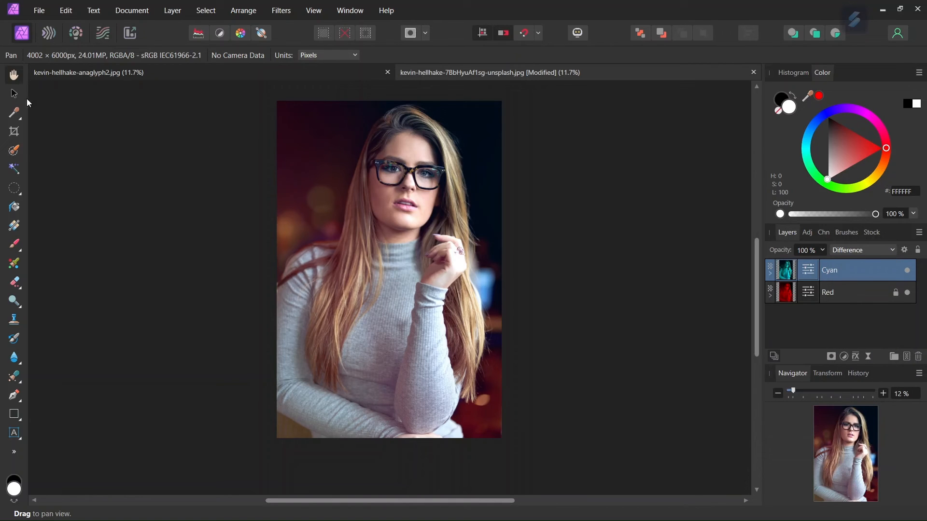